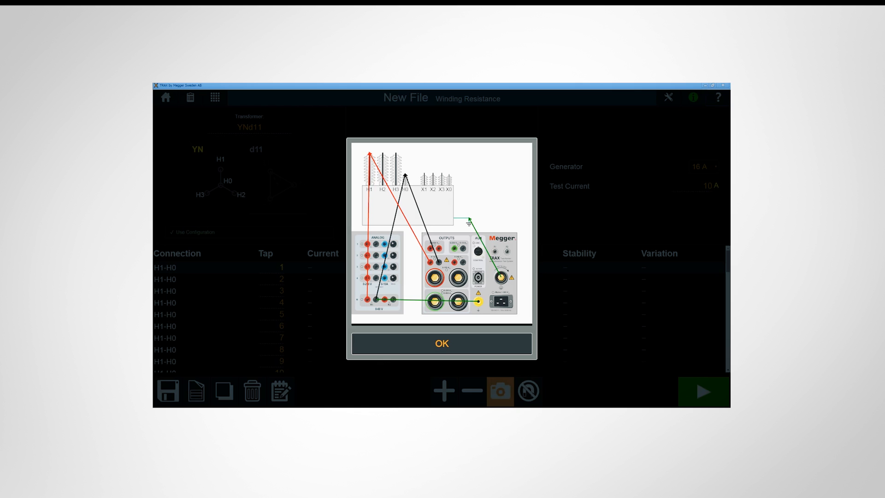
left_click(441, 343)
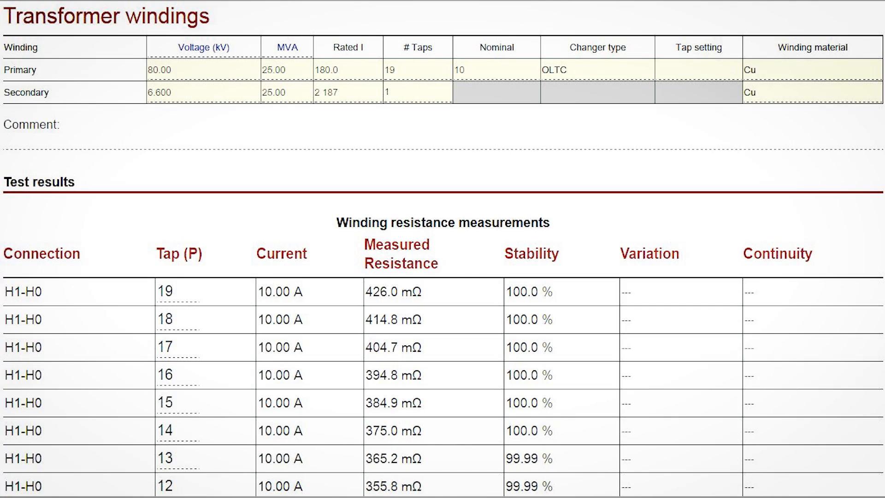
Scroll the report down to the H1-H0 / X1-X3 turns ratio table, taps 19 to 4.
scroll("down", 3)
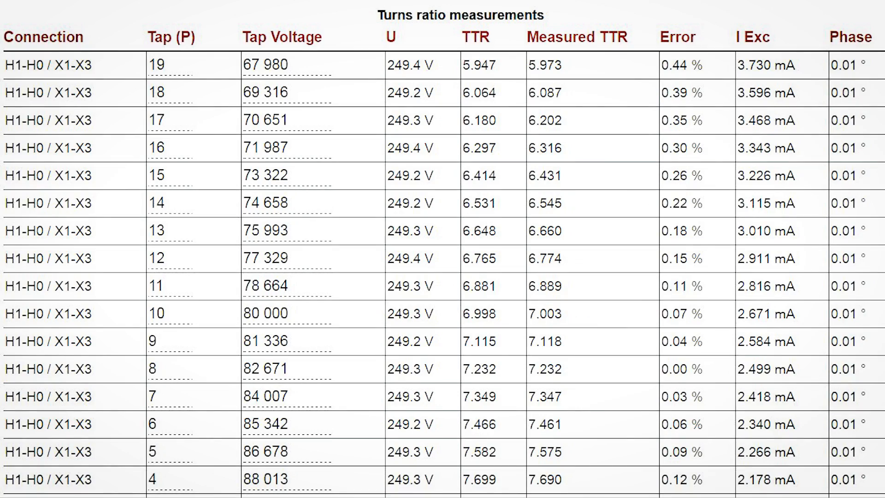